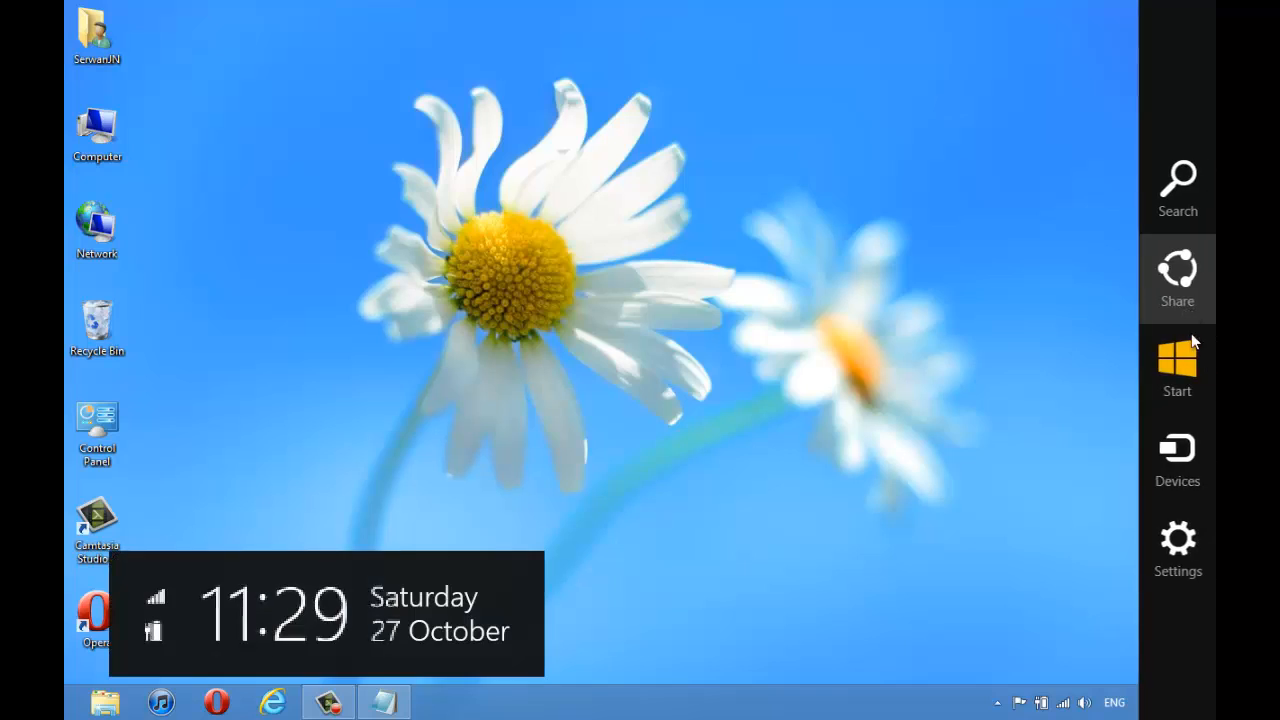
Bring up the Start screen with its app tiles from the desktop
left_click(1176, 362)
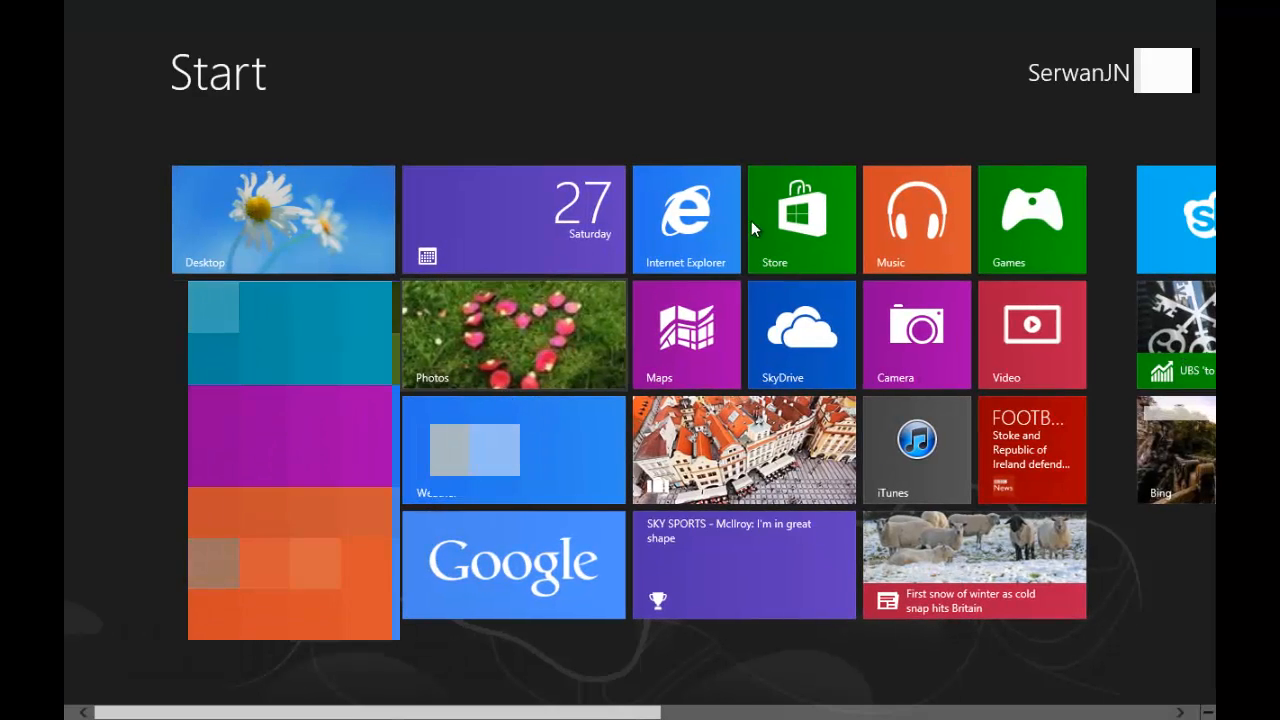
left_click(686, 218)
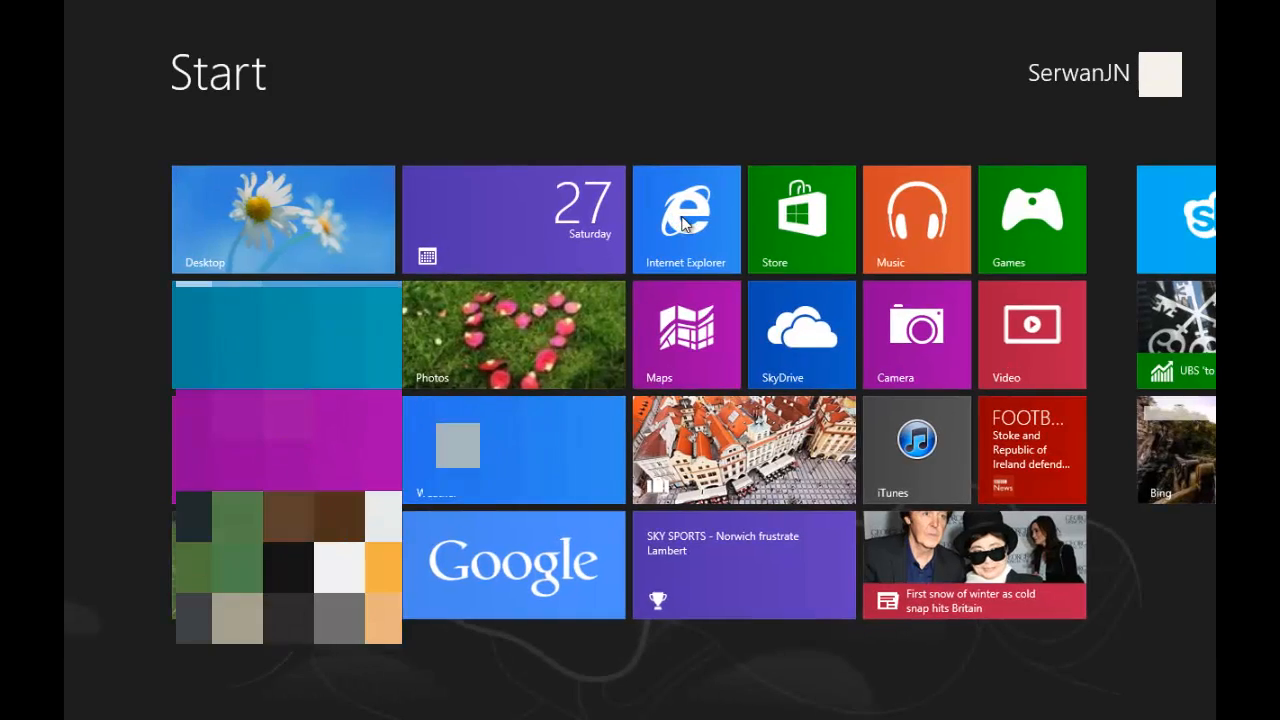
Launch Internet Explorer, load kurditgroup.org, then return to the desktop
left_click(686, 218)
type("kurdi")
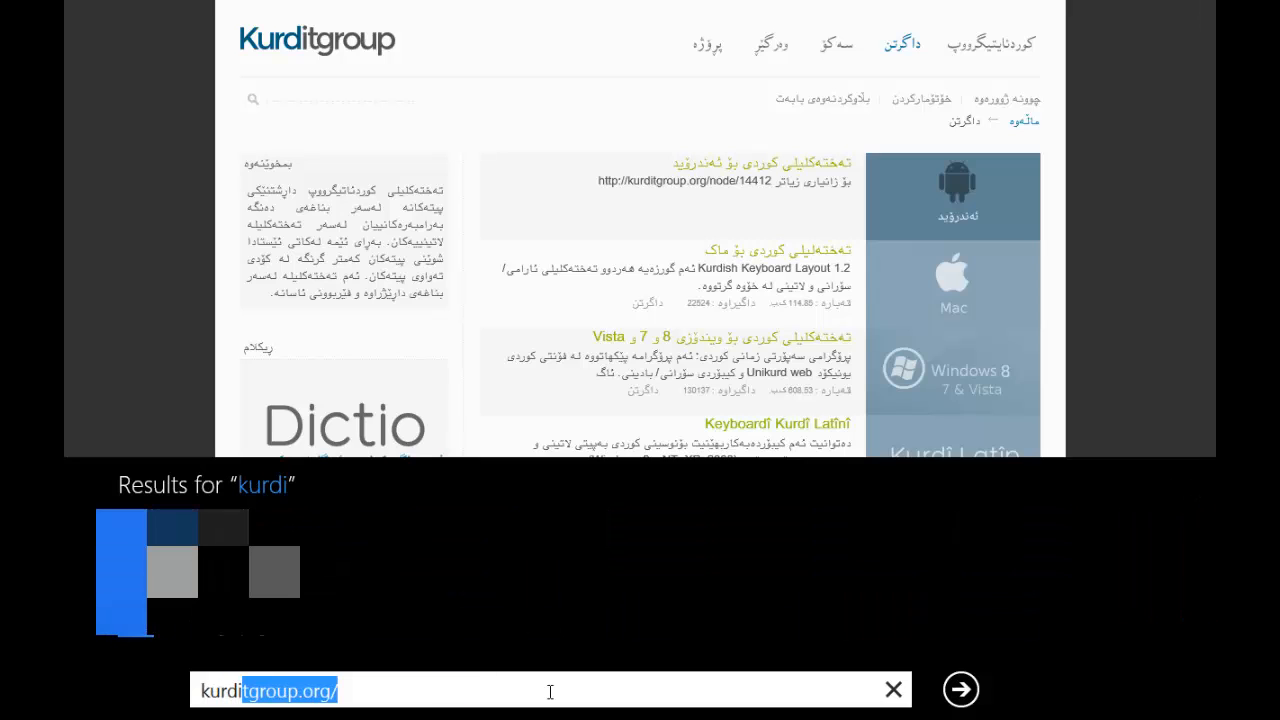
left_click(960, 688)
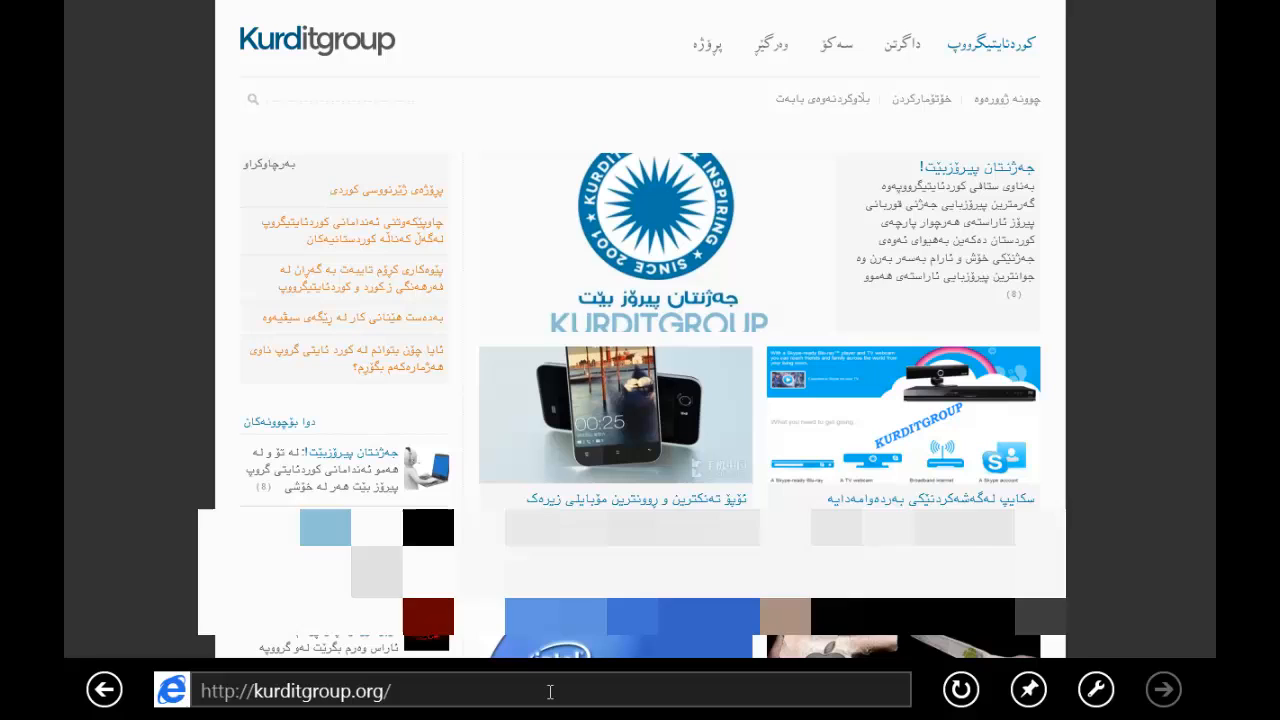
left_click(924, 46)
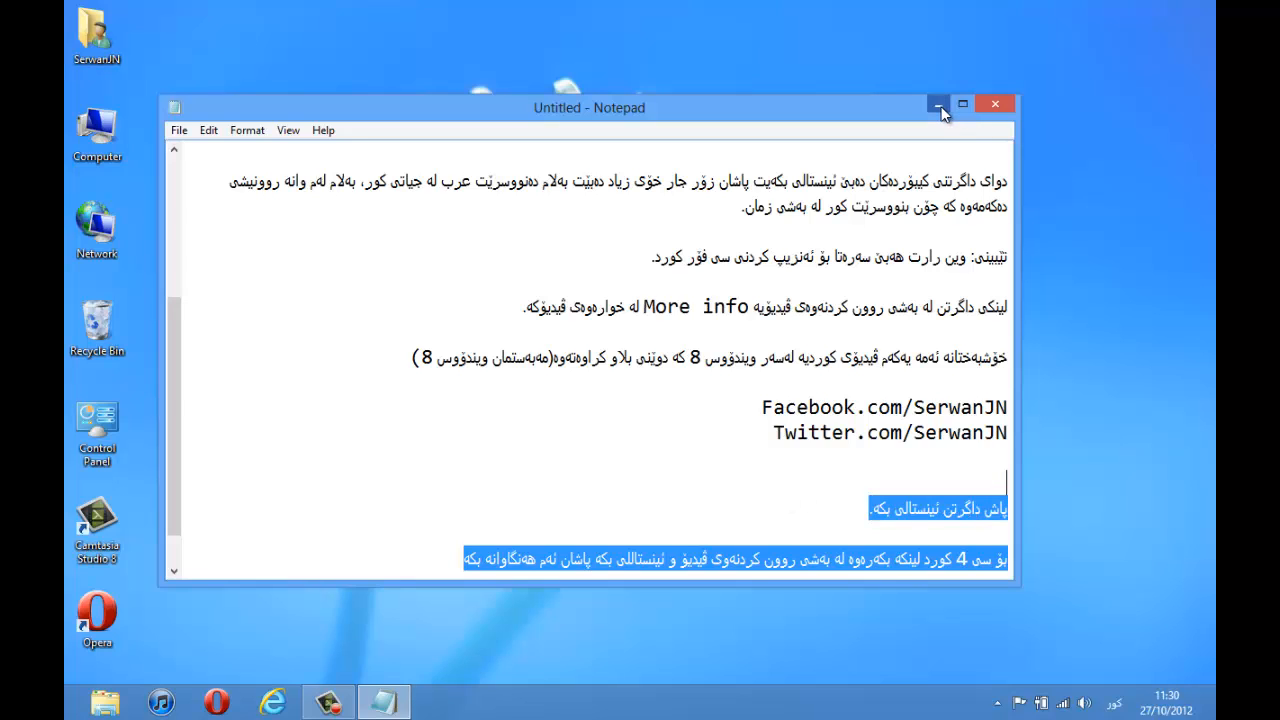
Minimize Notepad and reach Control Panel's Language preferences via Settings > Change input methods
left_click(940, 102)
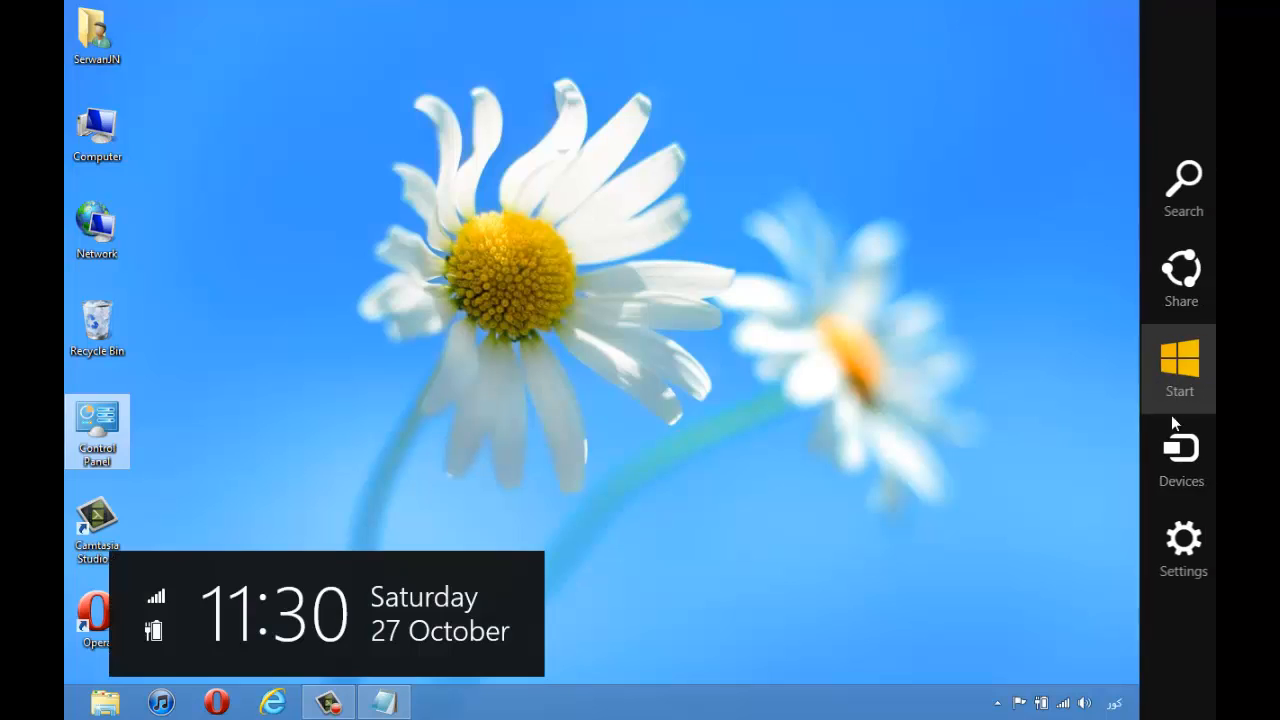
left_click(1182, 540)
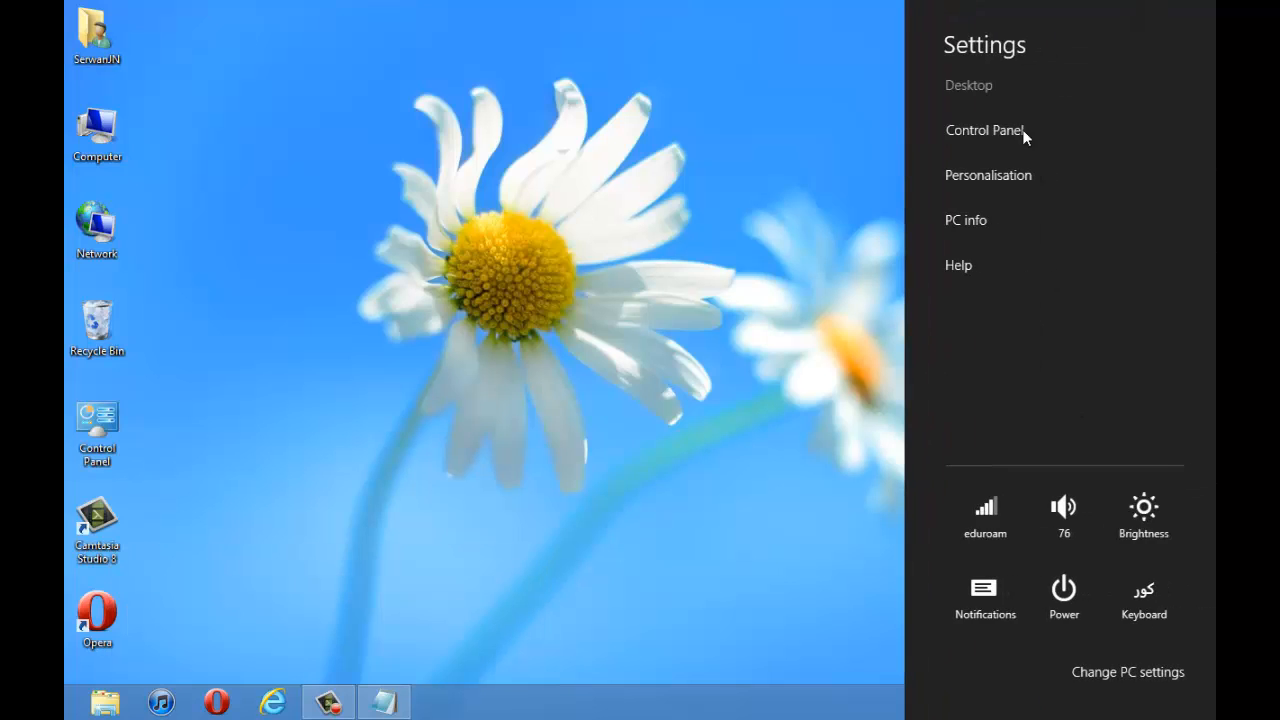
left_click(988, 130)
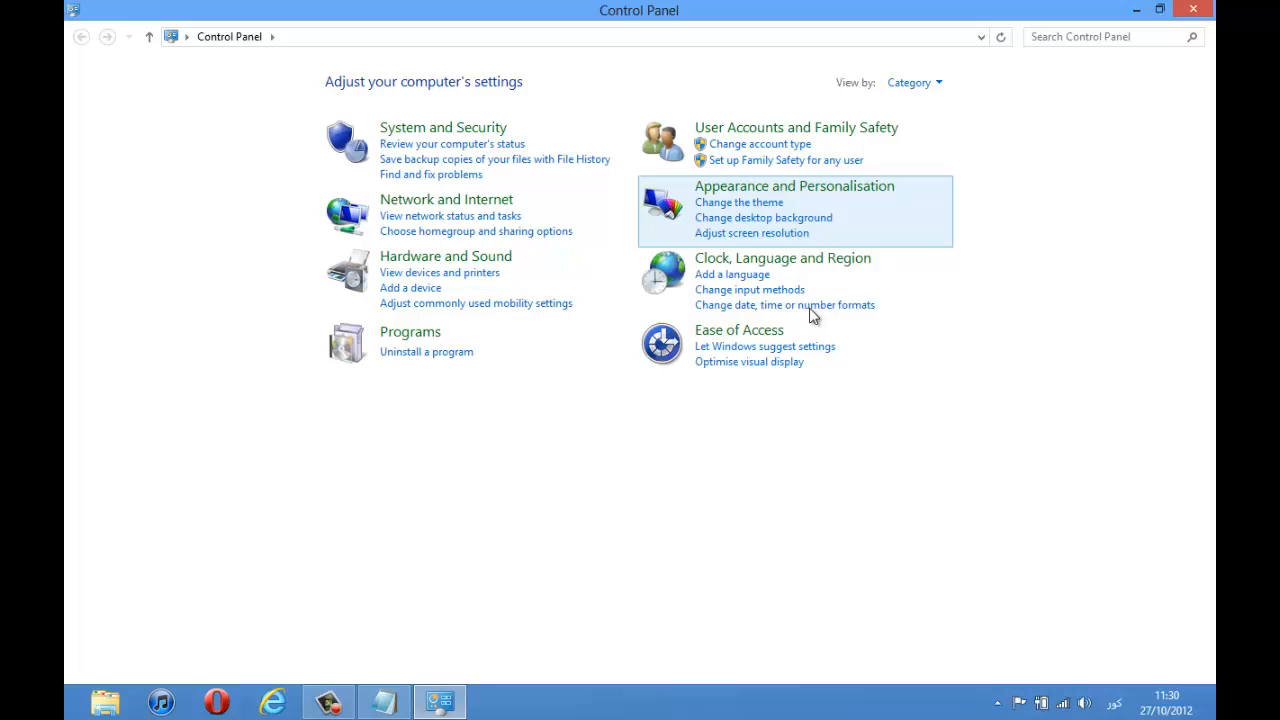
mouse_move(742, 296)
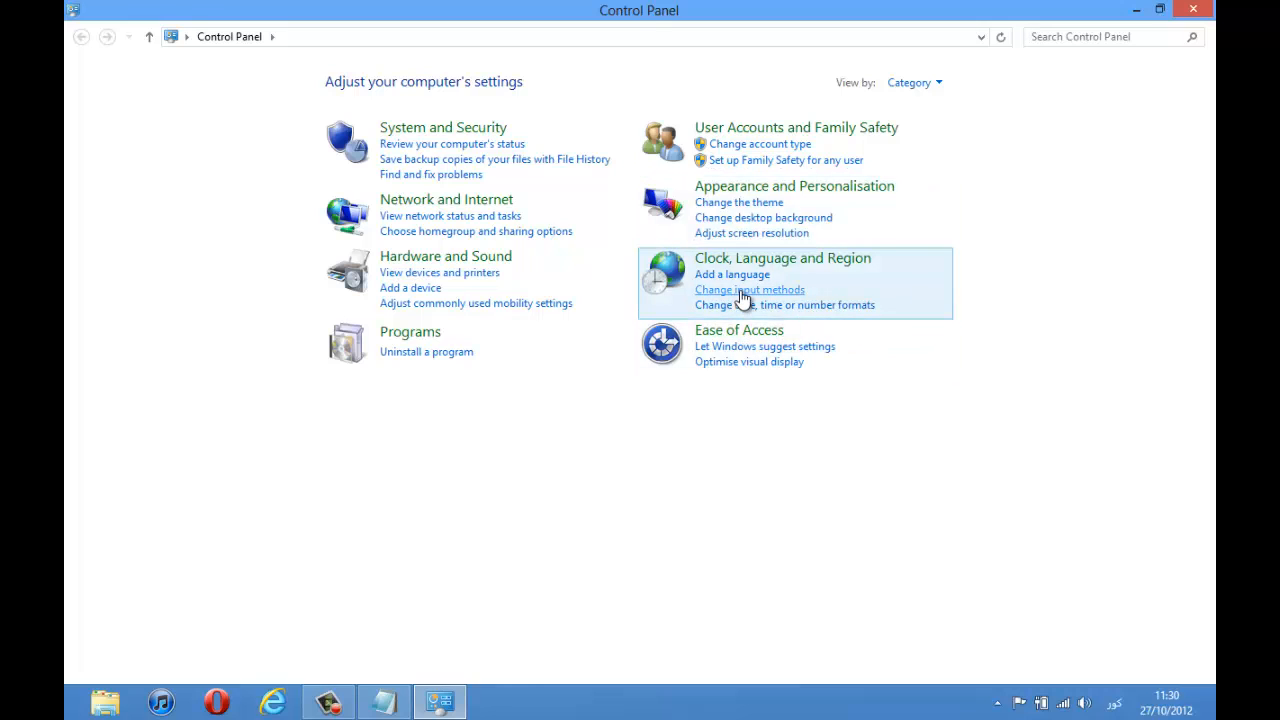
left_click(748, 288)
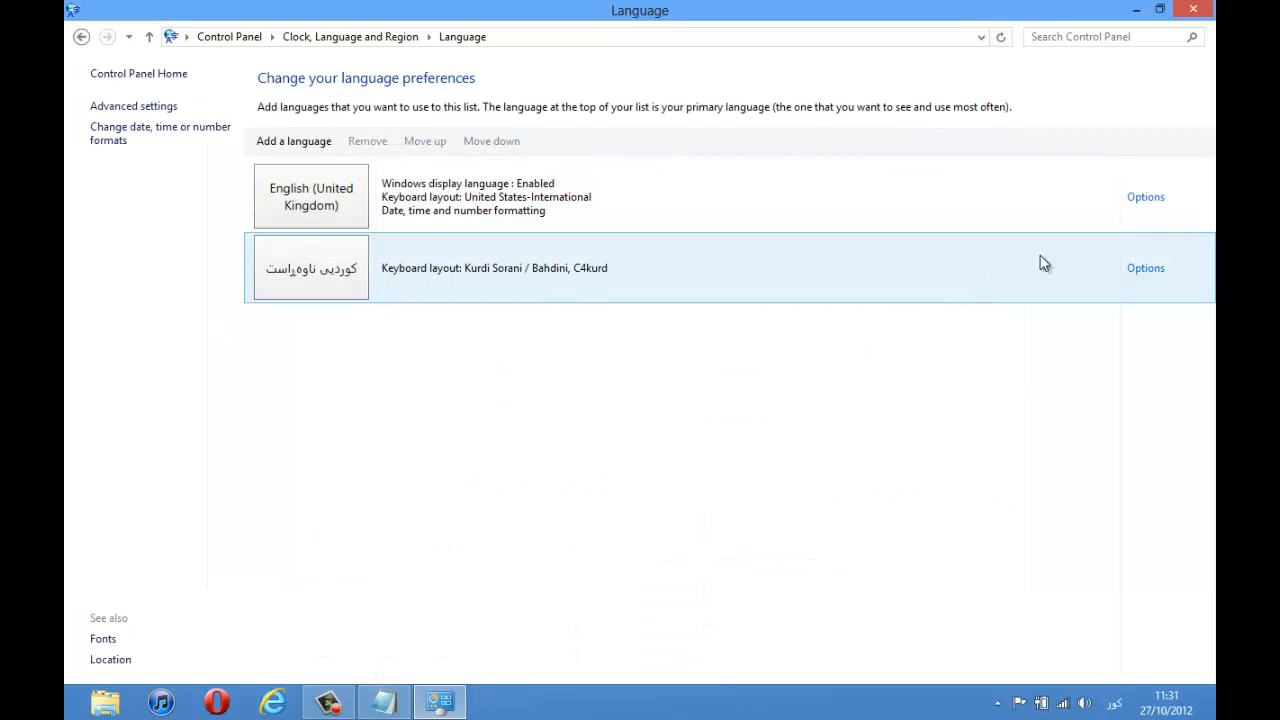
Remove the existing Kurdish entry and re-add Central Kurdish from the language list
left_click(534, 268)
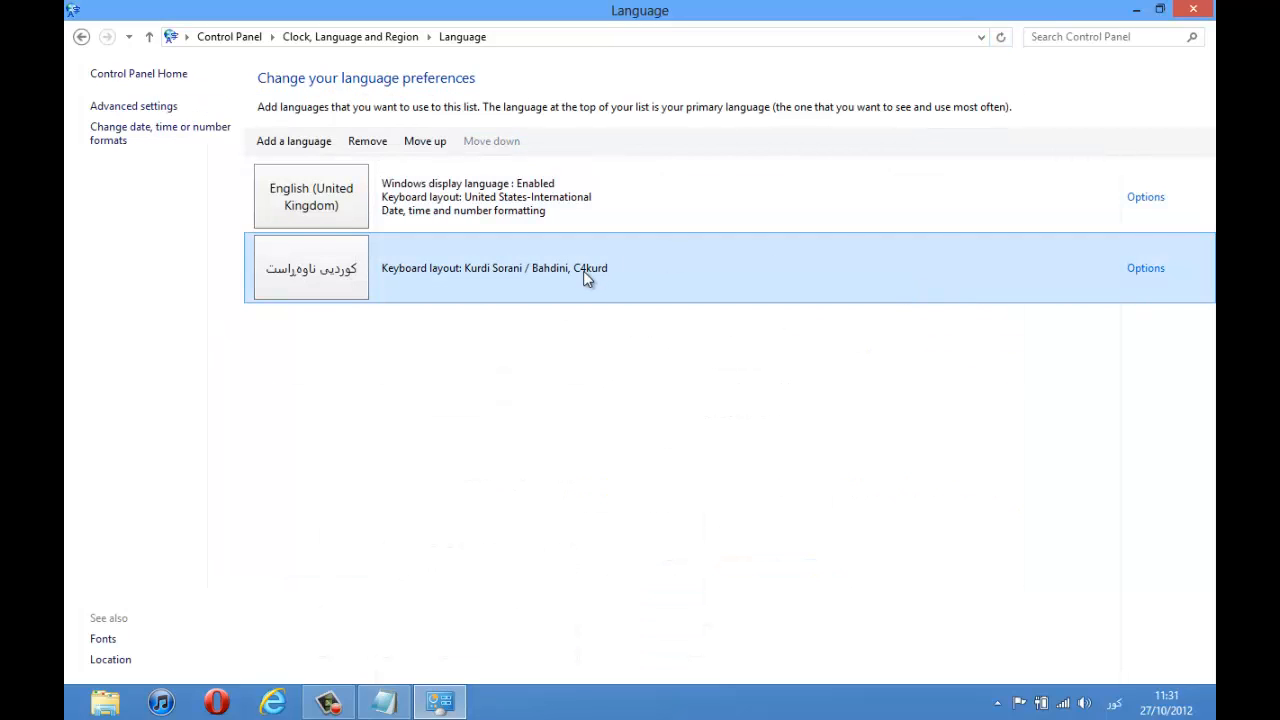
left_click(1144, 268)
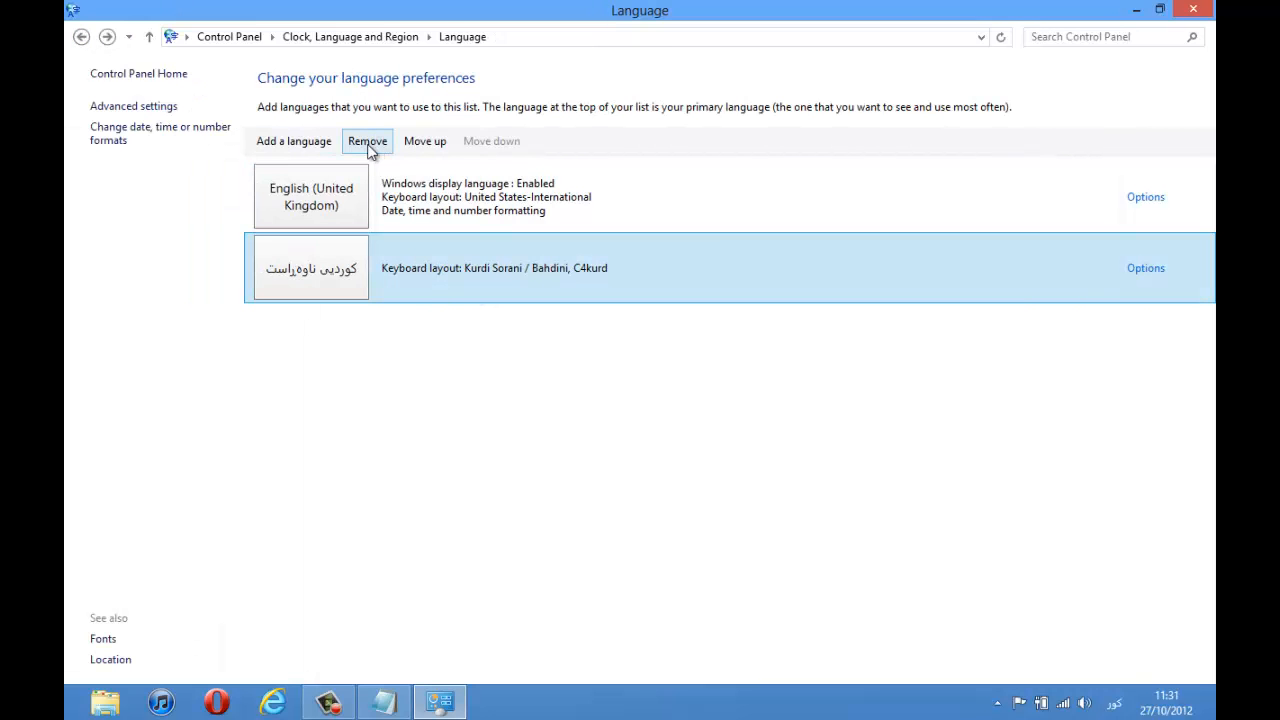
left_click(368, 140)
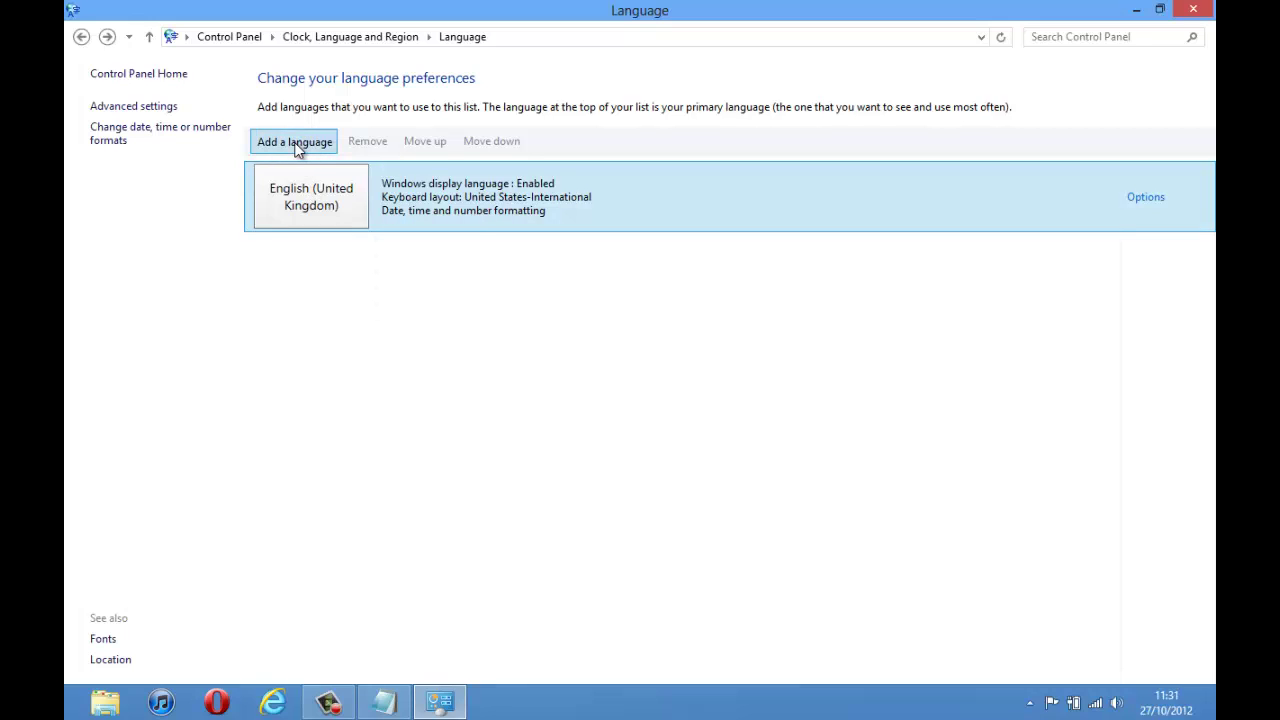
left_click(294, 140)
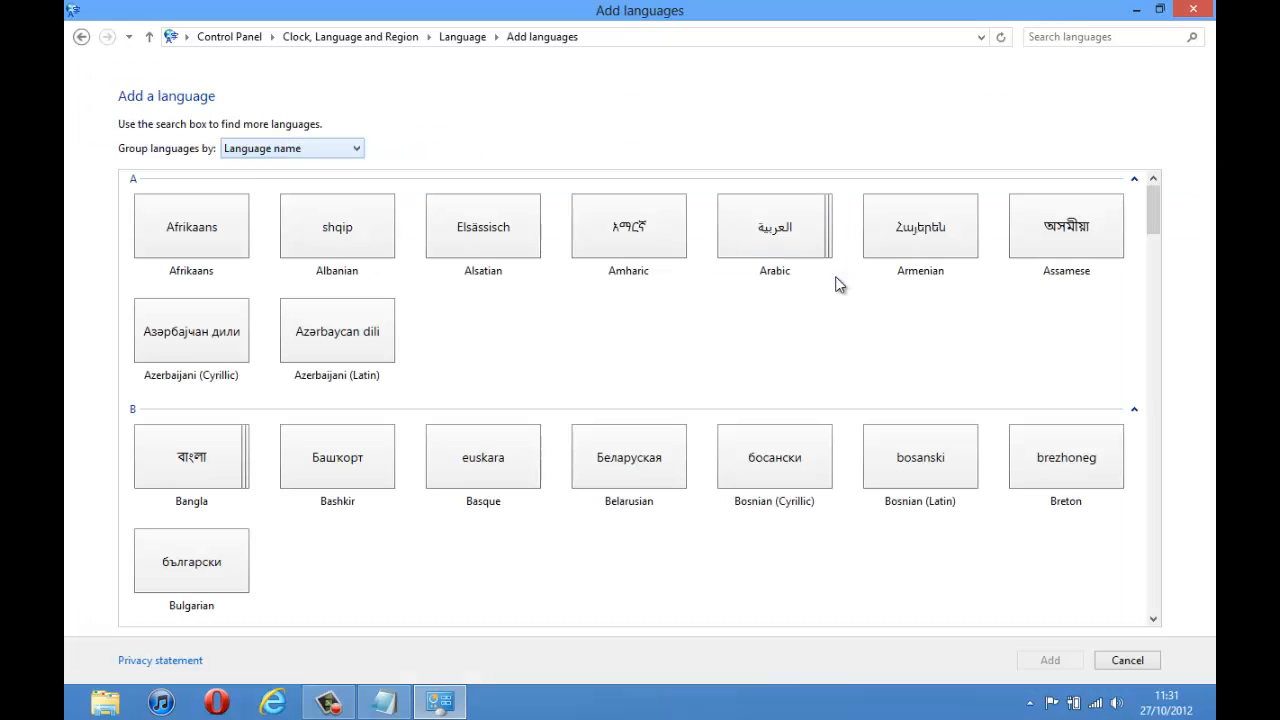
scroll("down", 3)
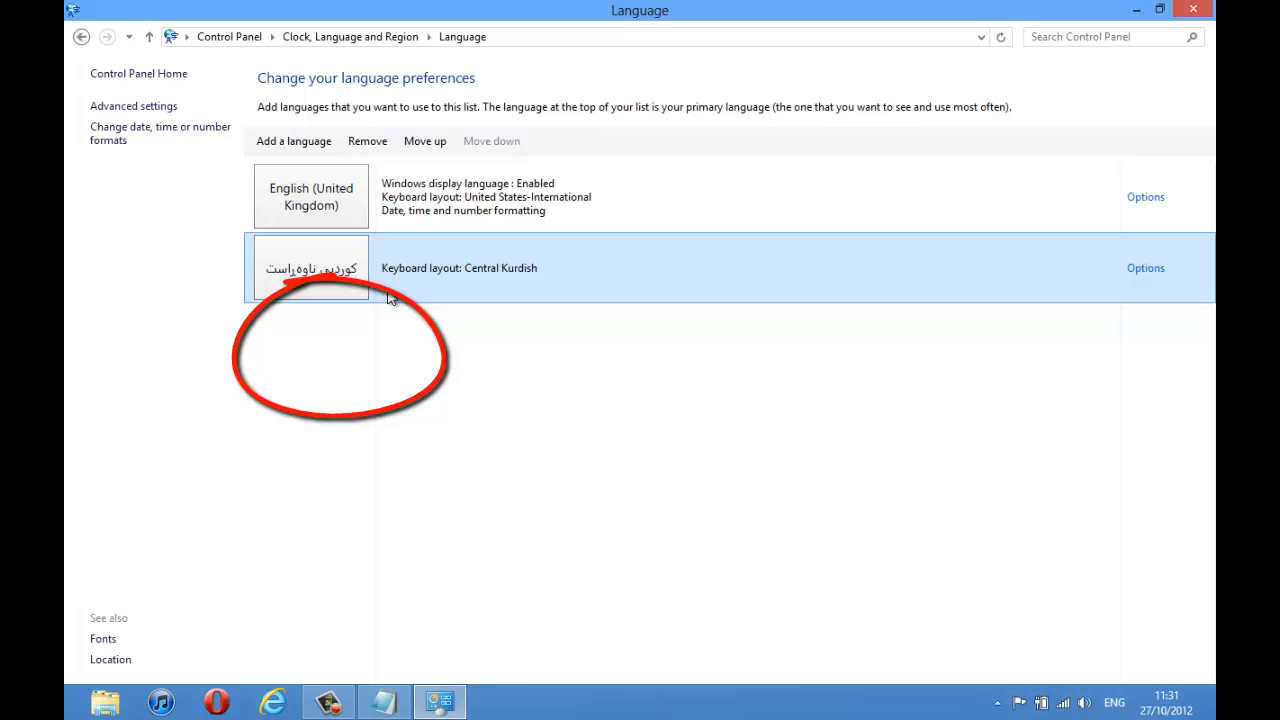
Show the Central Kurdish language options and restore the Notepad notes from the taskbar
left_click(1144, 268)
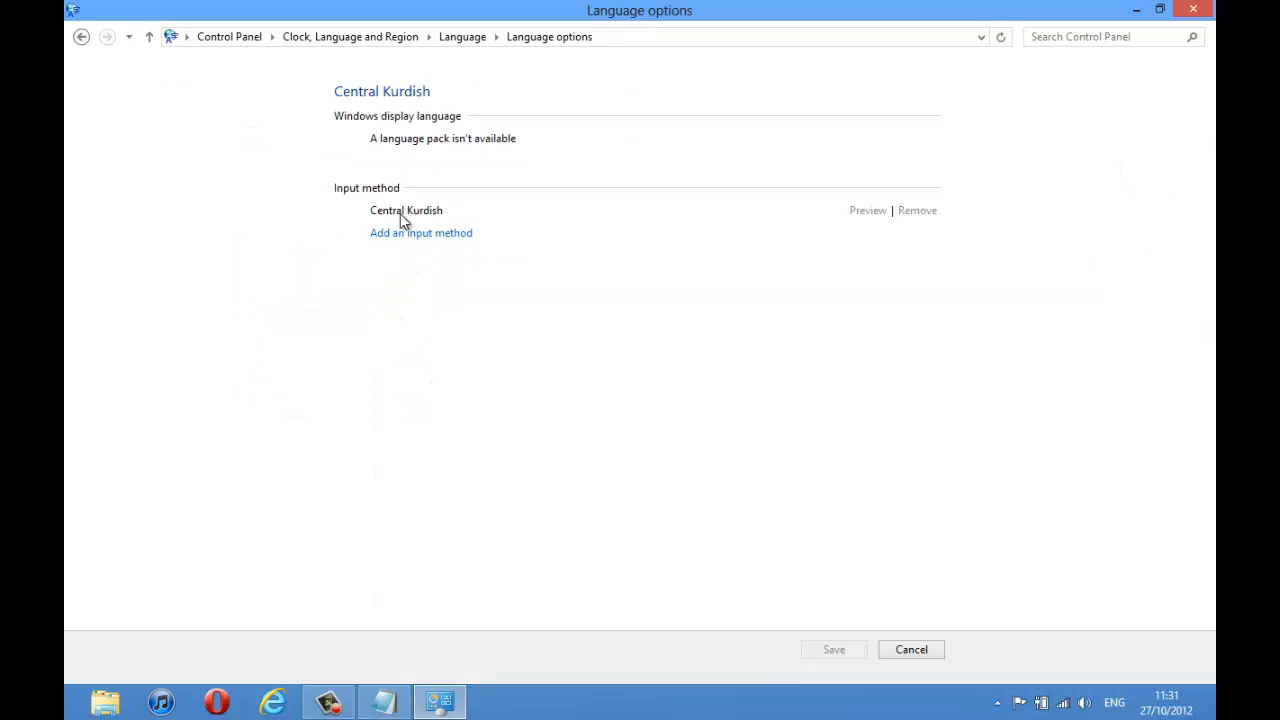
mouse_move(384, 708)
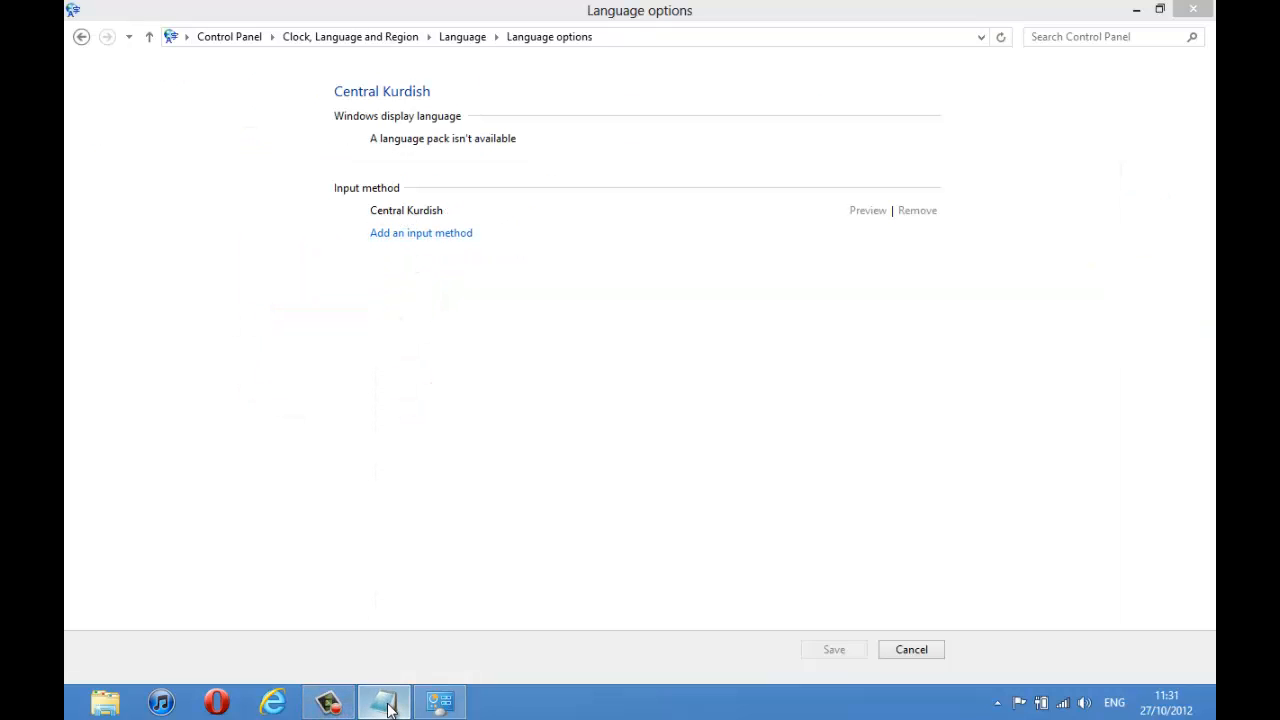
left_click(384, 700)
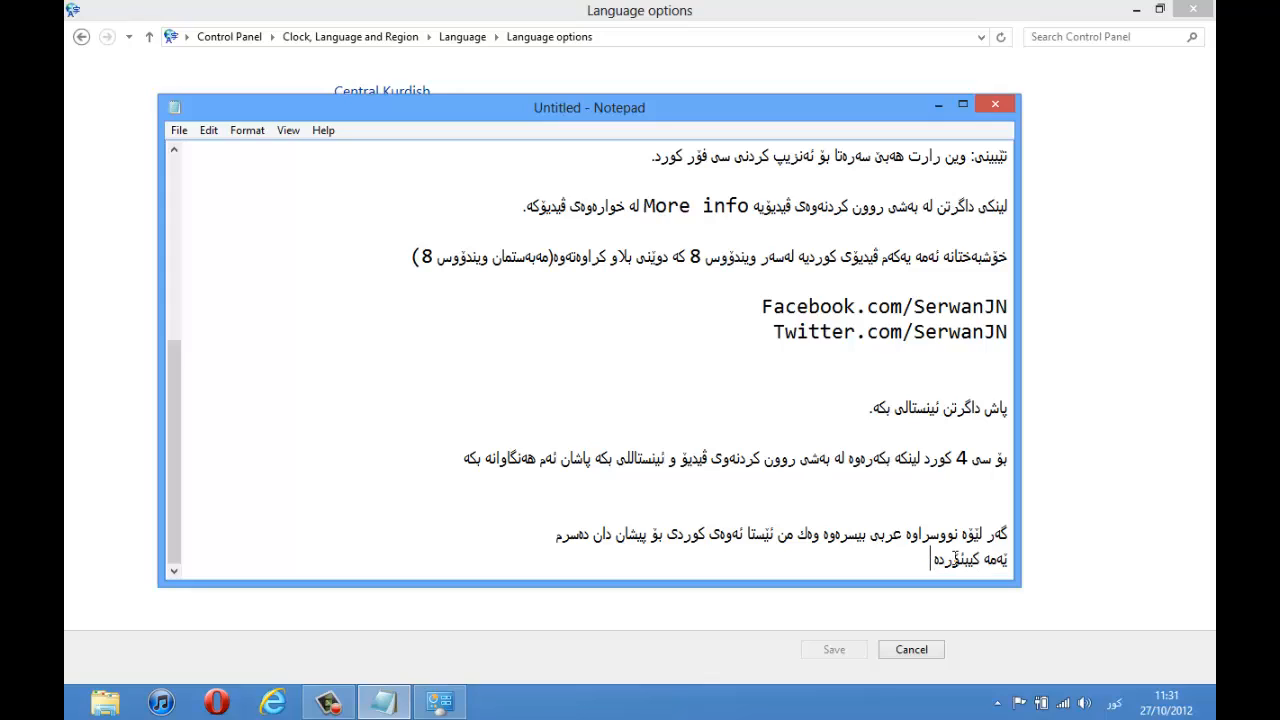
Type 'بنەرتیئا' in Notepad before returning to the Central Kurdish options
type("بنەرتیئا")
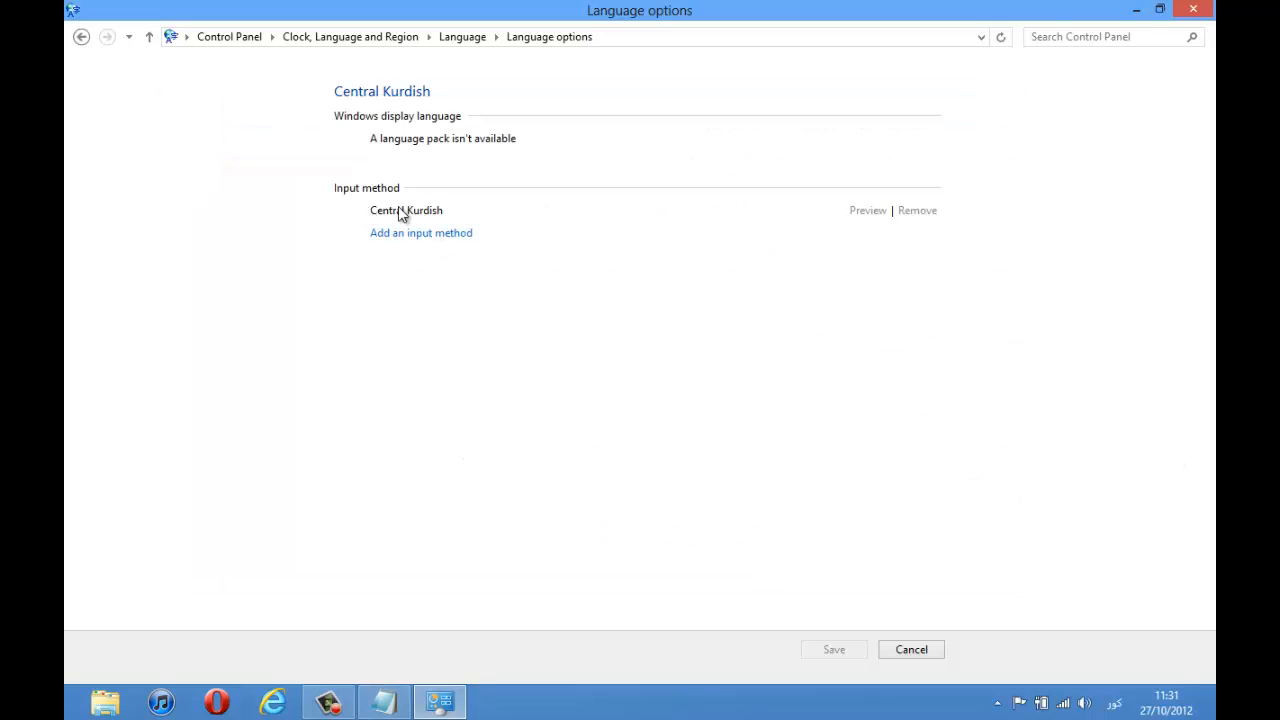
Add the C4kurd and Kurdi Sorani / Bahdini keyboards, remove default Central Kurdish, and save
left_click(420, 232)
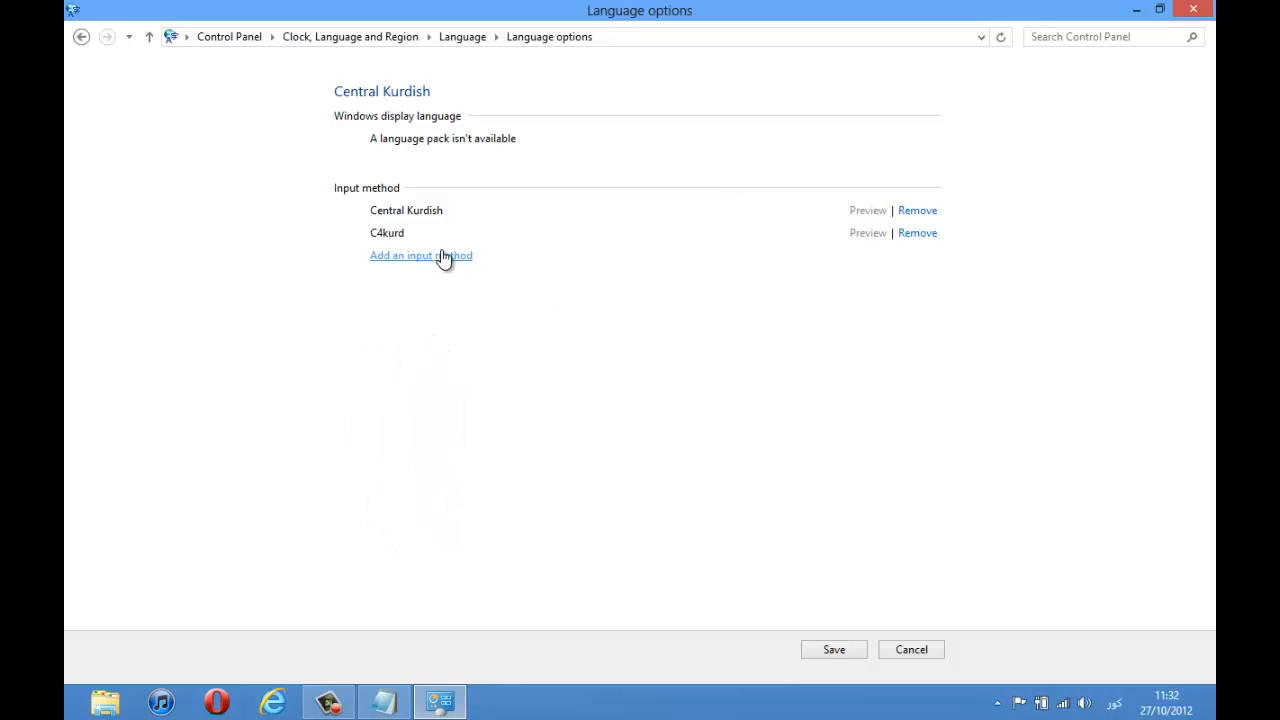
left_click(420, 256)
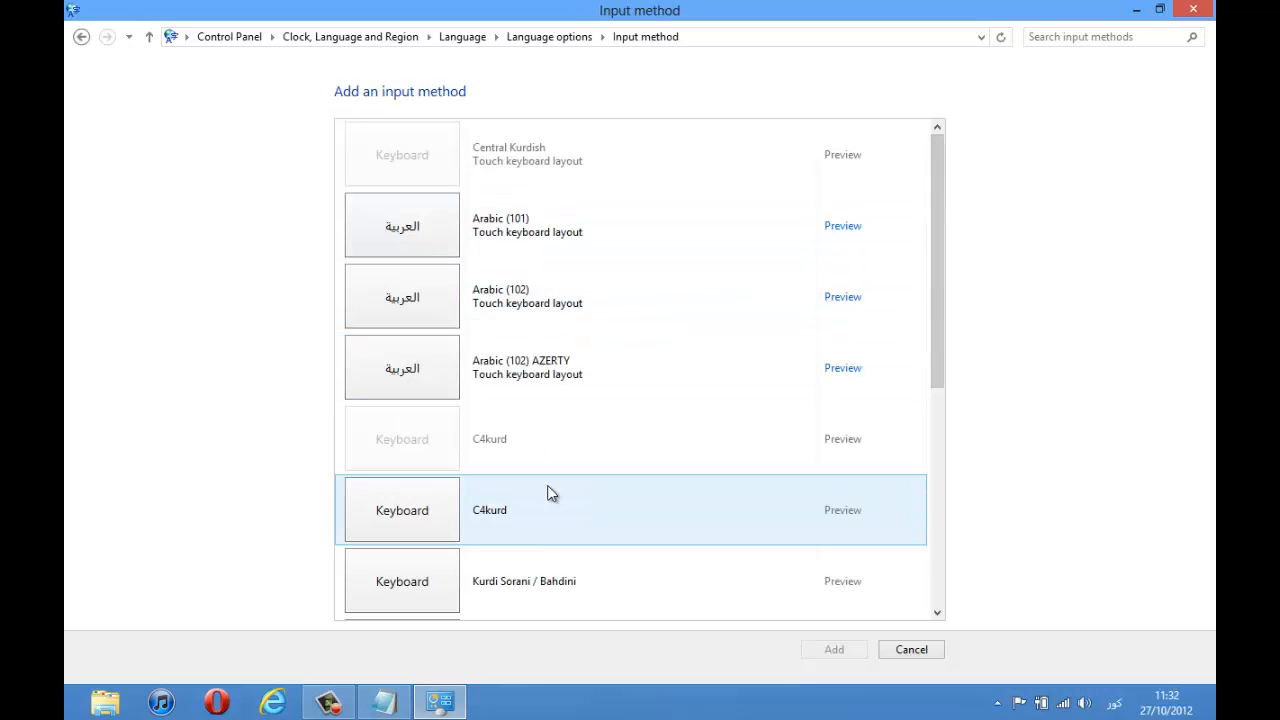
left_click(832, 648)
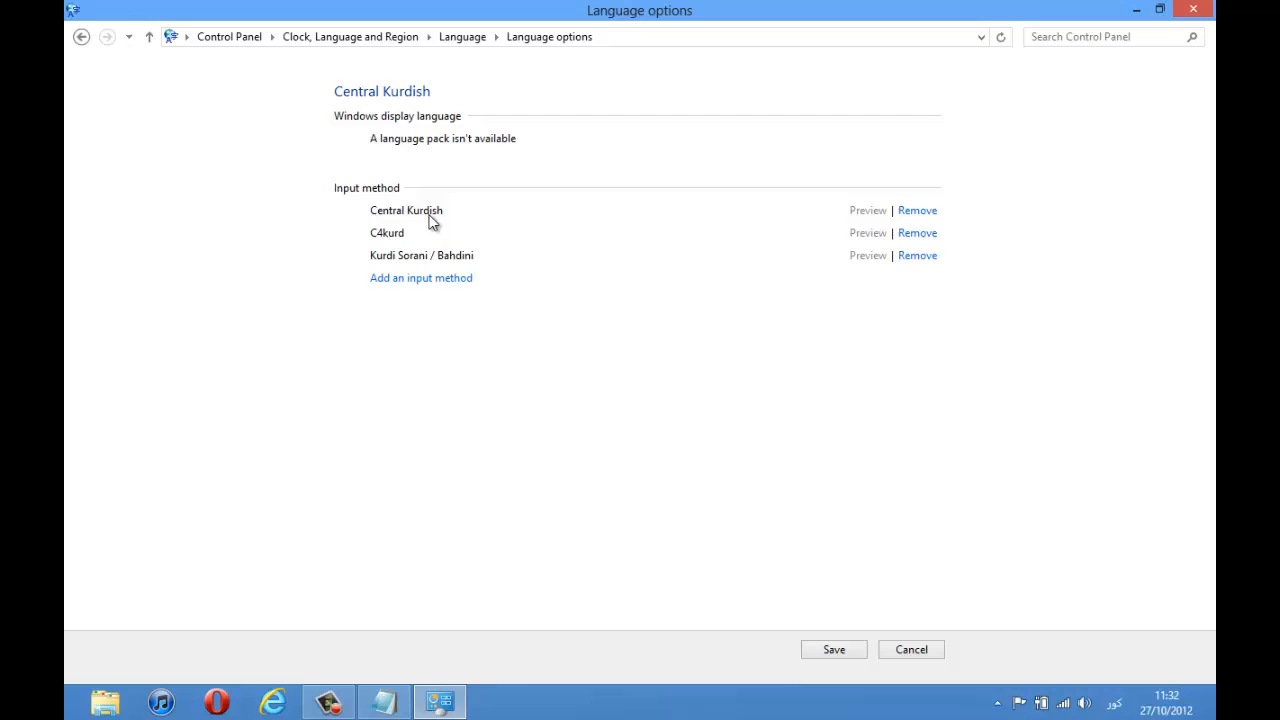
left_click(916, 210)
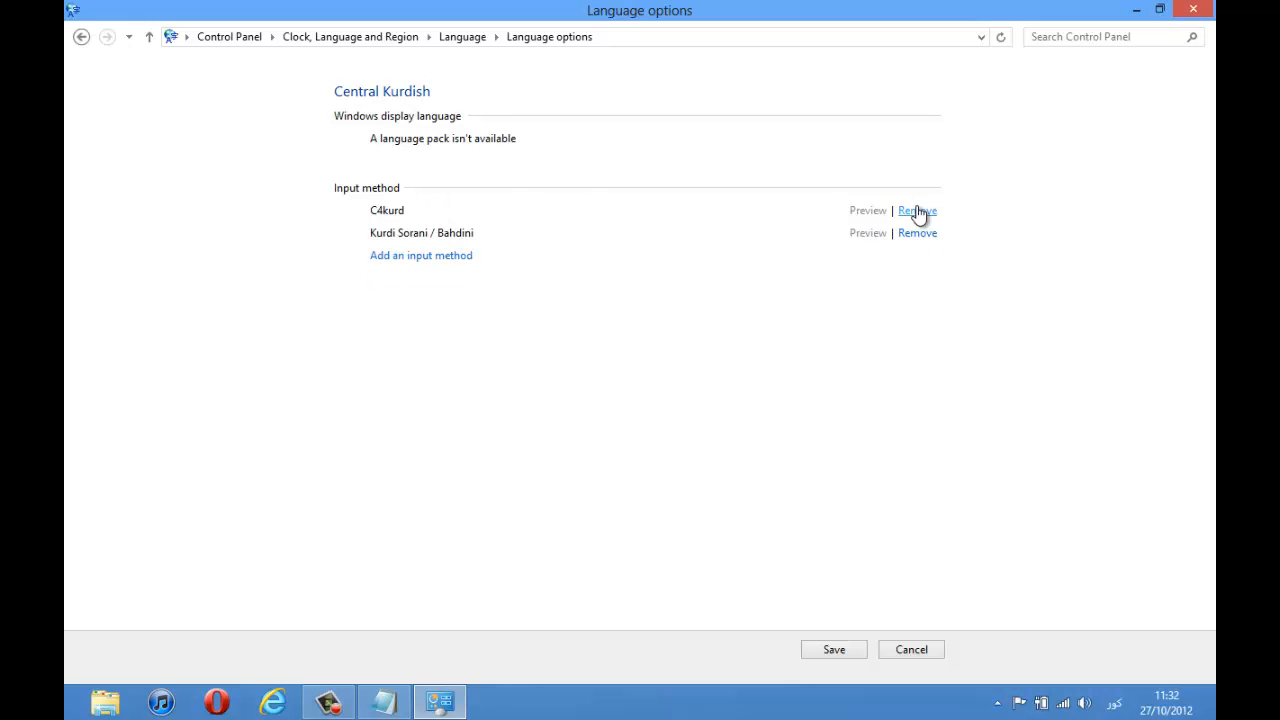
mouse_move(830, 650)
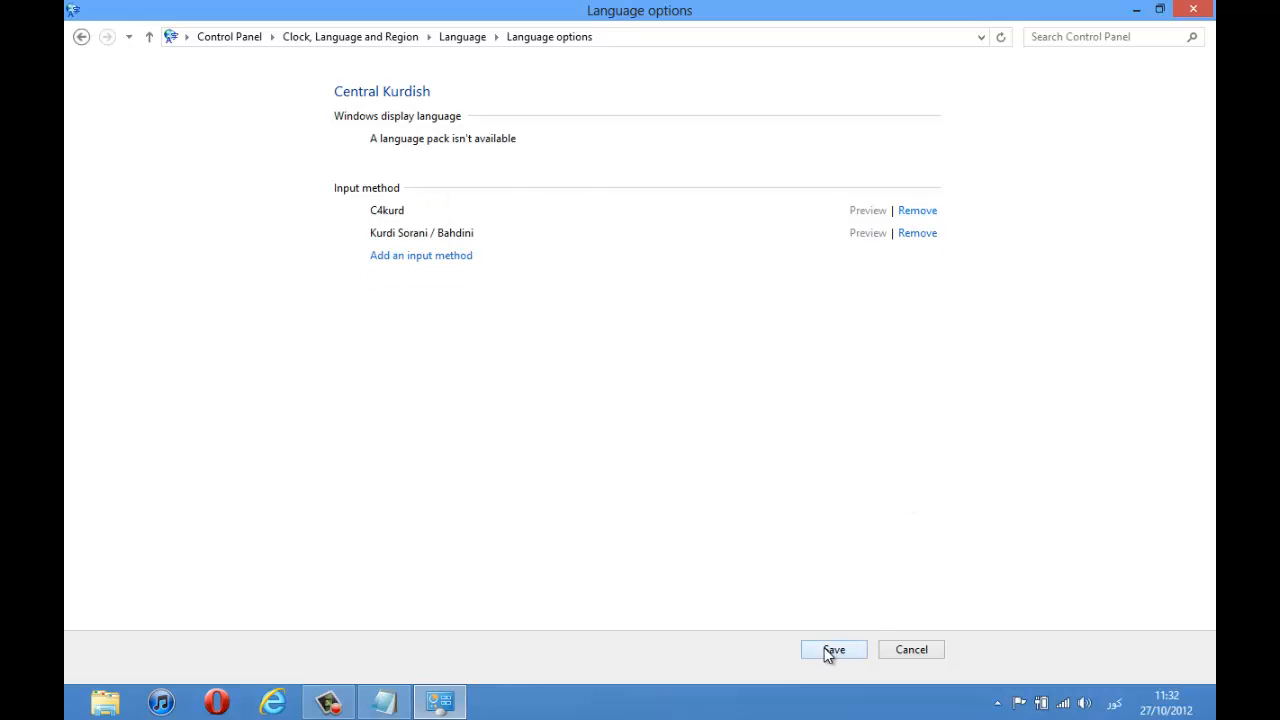
left_click(832, 648)
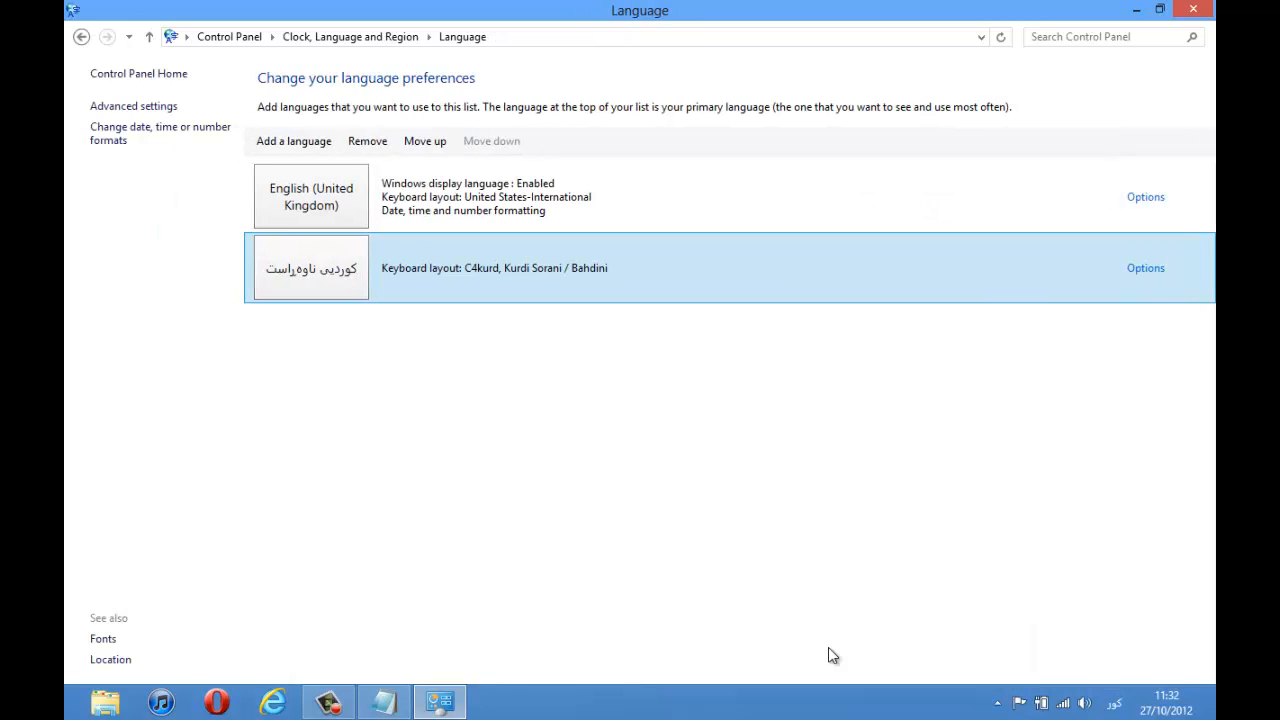
mouse_move(1136, 12)
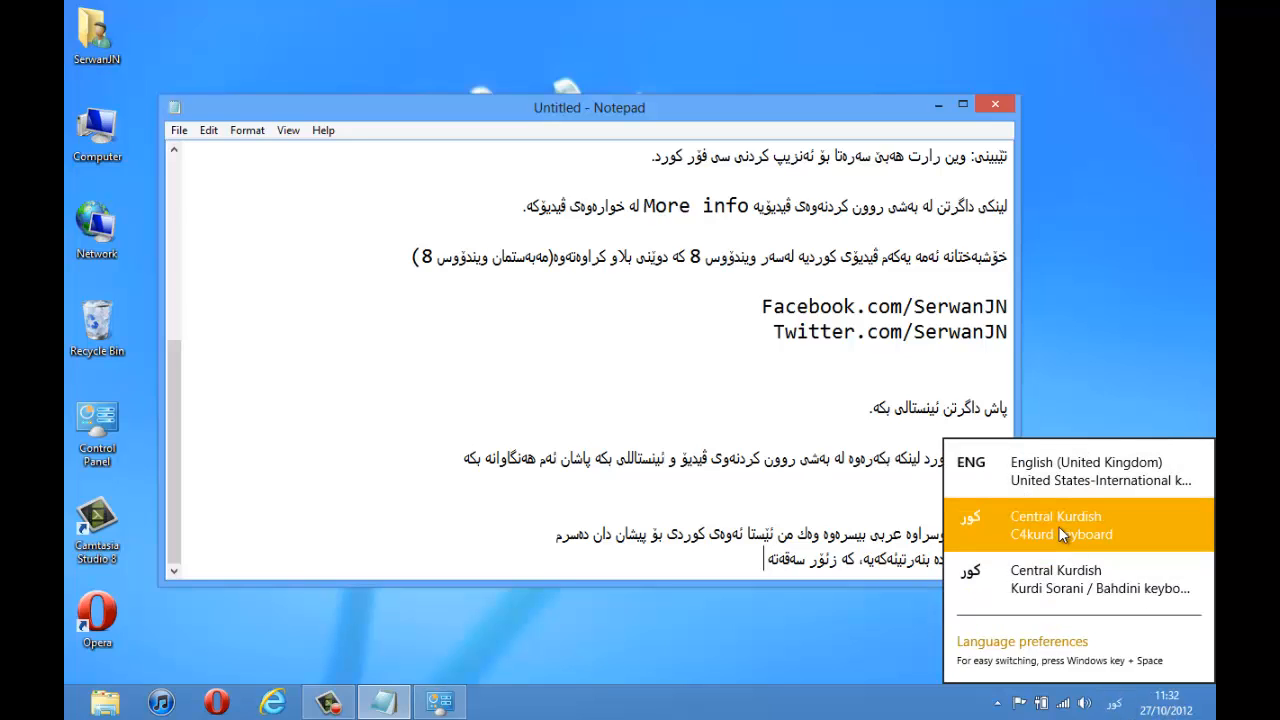
Switch to the C4kurd keyboard and type the Kurdish sentences about the keyboard in Notepad
left_click(1064, 524)
type("ئەمە بە کیبۆردی")
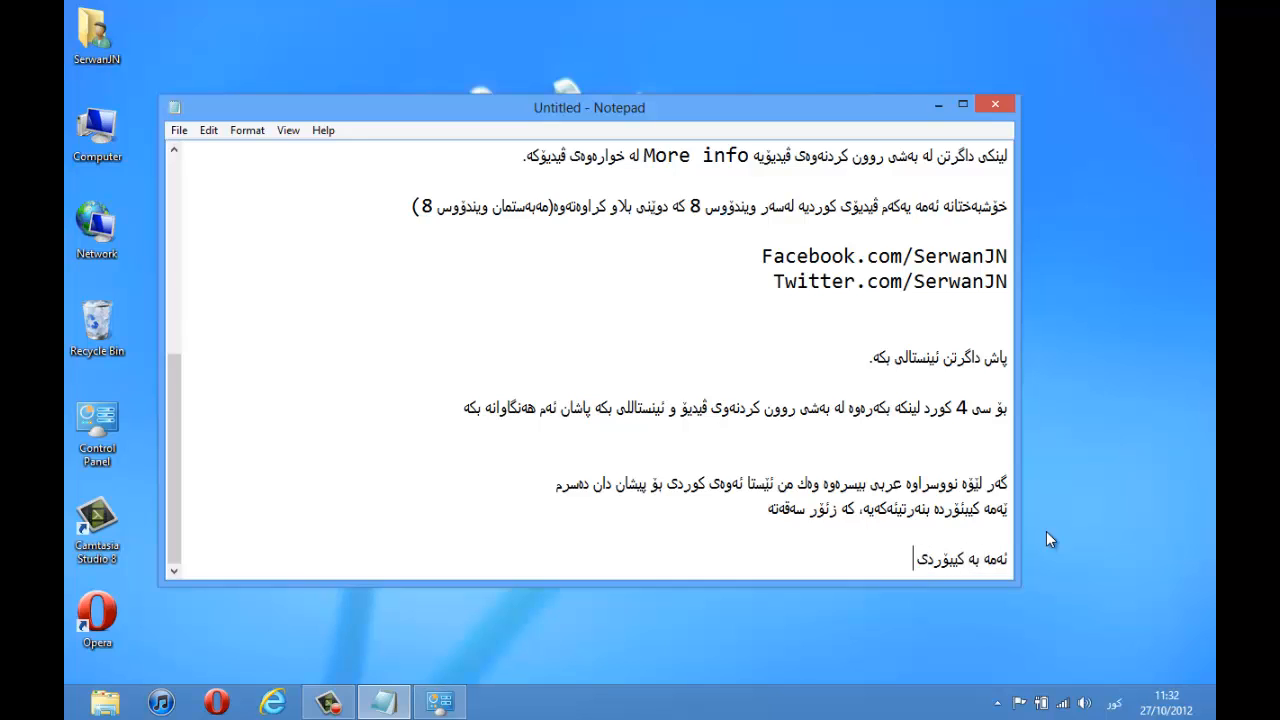
type("سی فۆر ك")
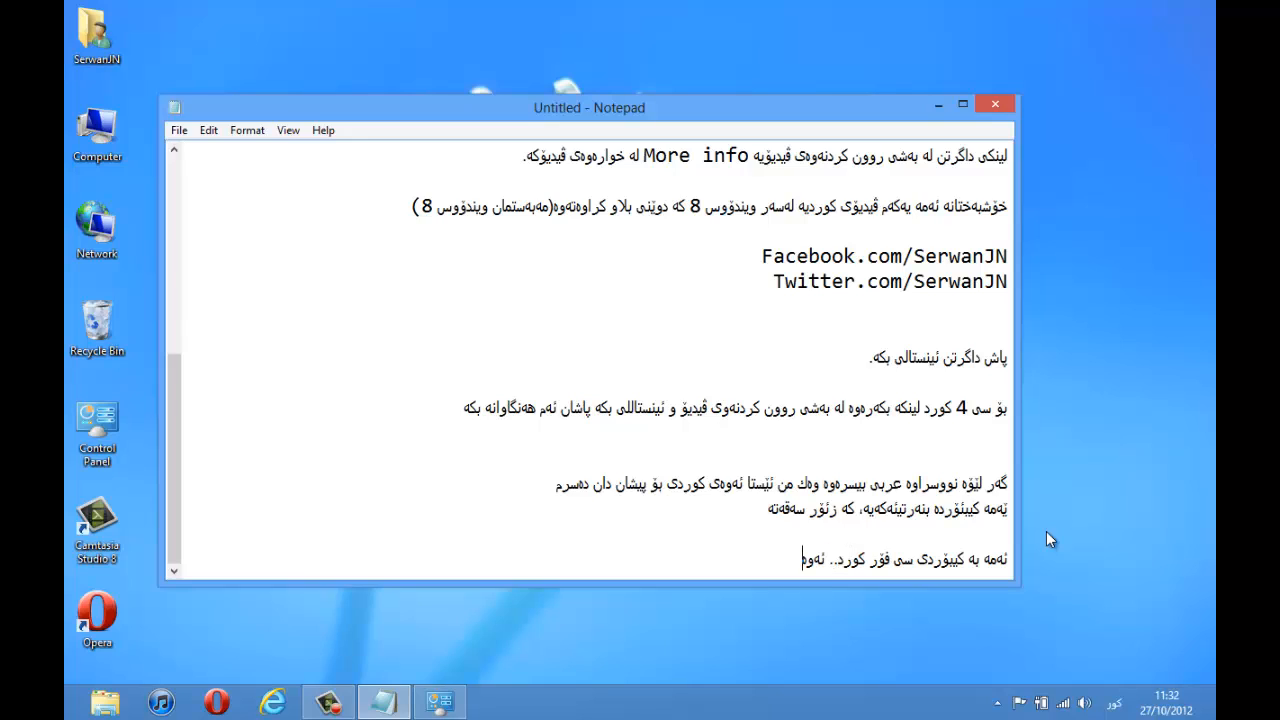
type("ئەوەی بنەرەتی زۆر سە")
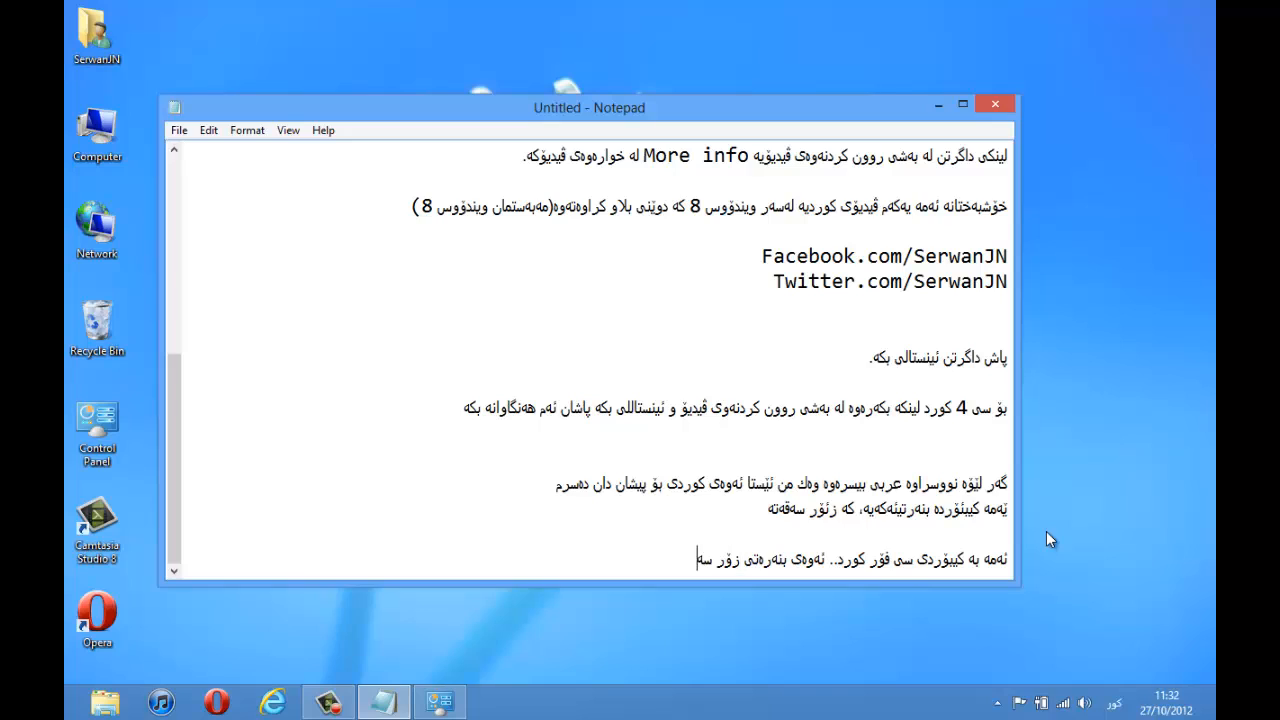
type("و")
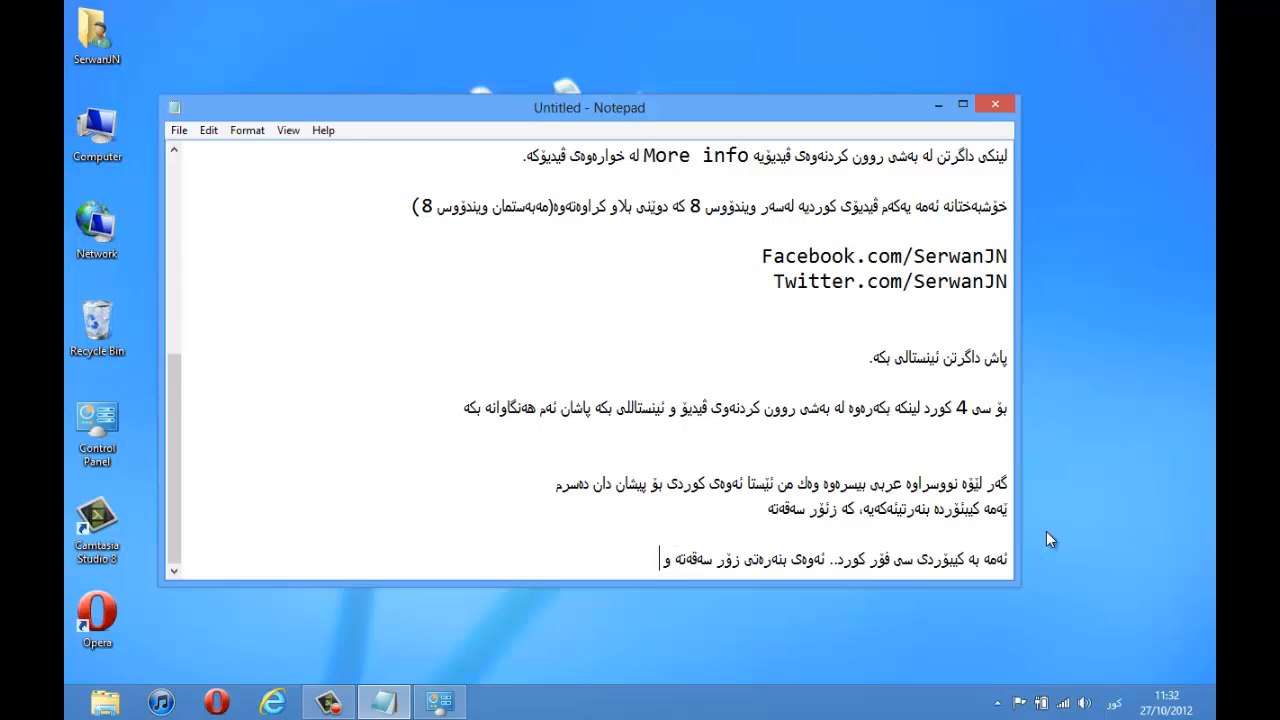
type("بیسرنەوە")
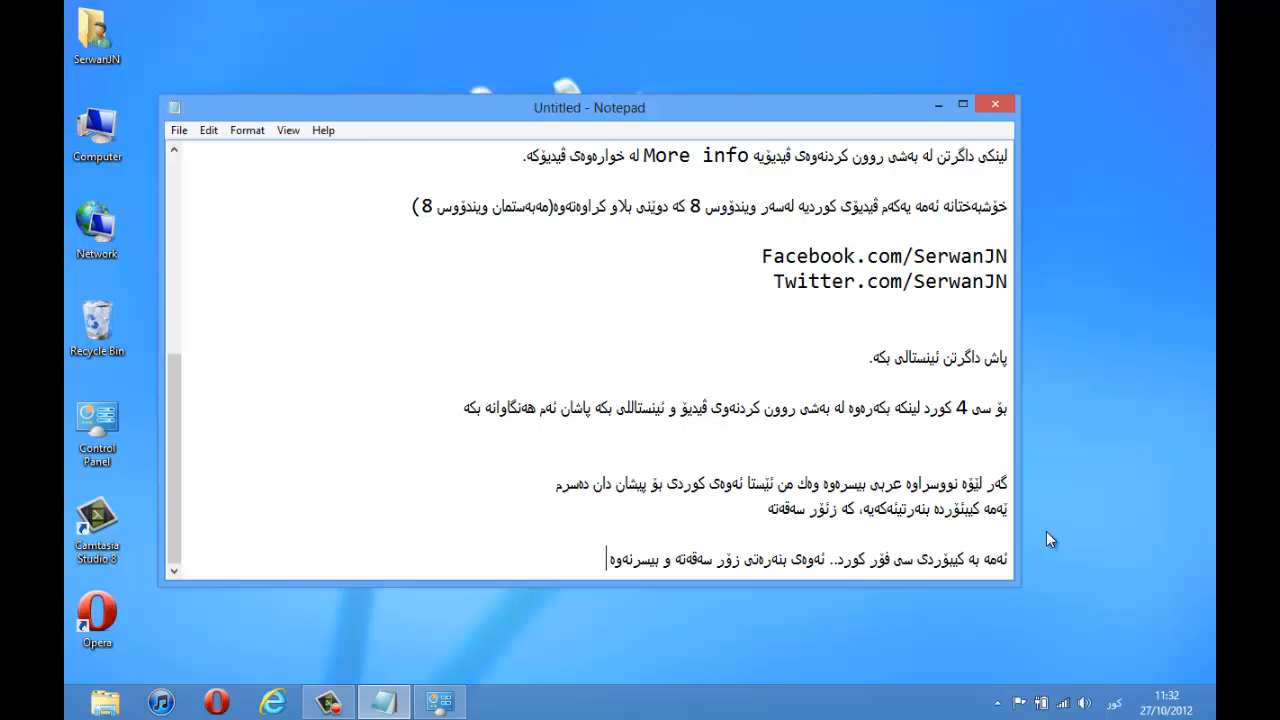
type("وه سه")
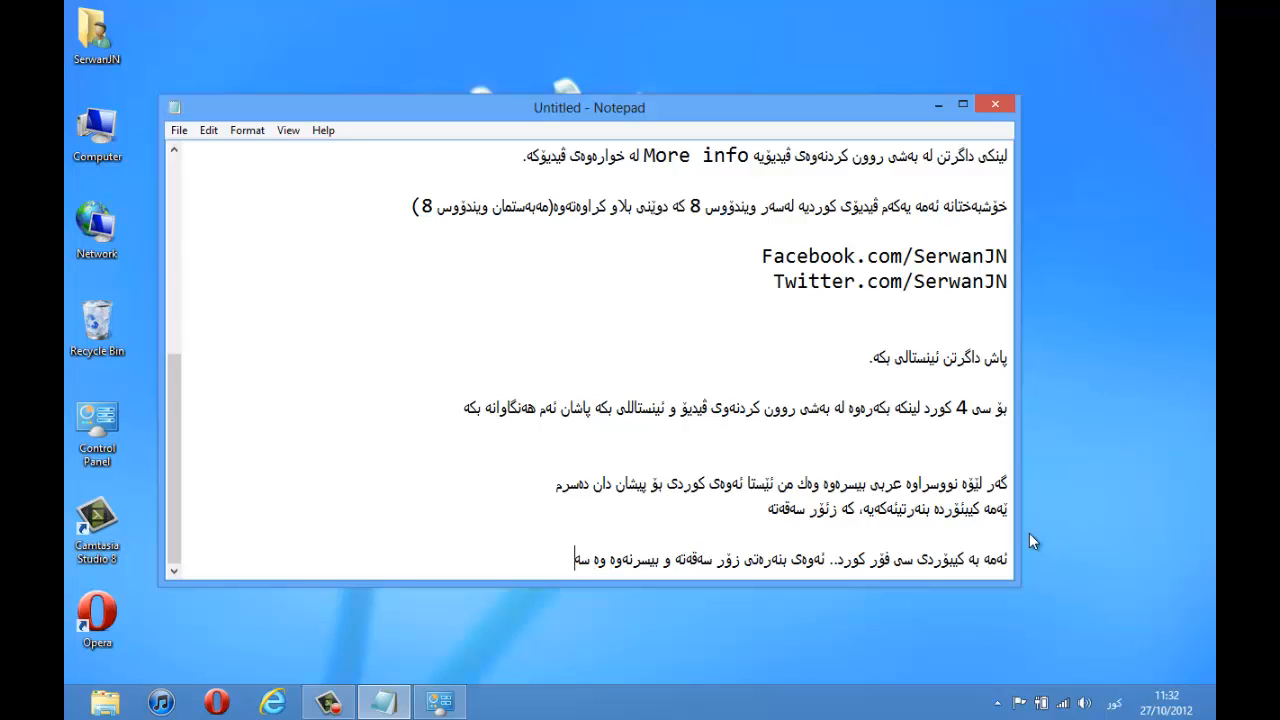
type("کەن لە بەشی زمان نووسراوە کورد")
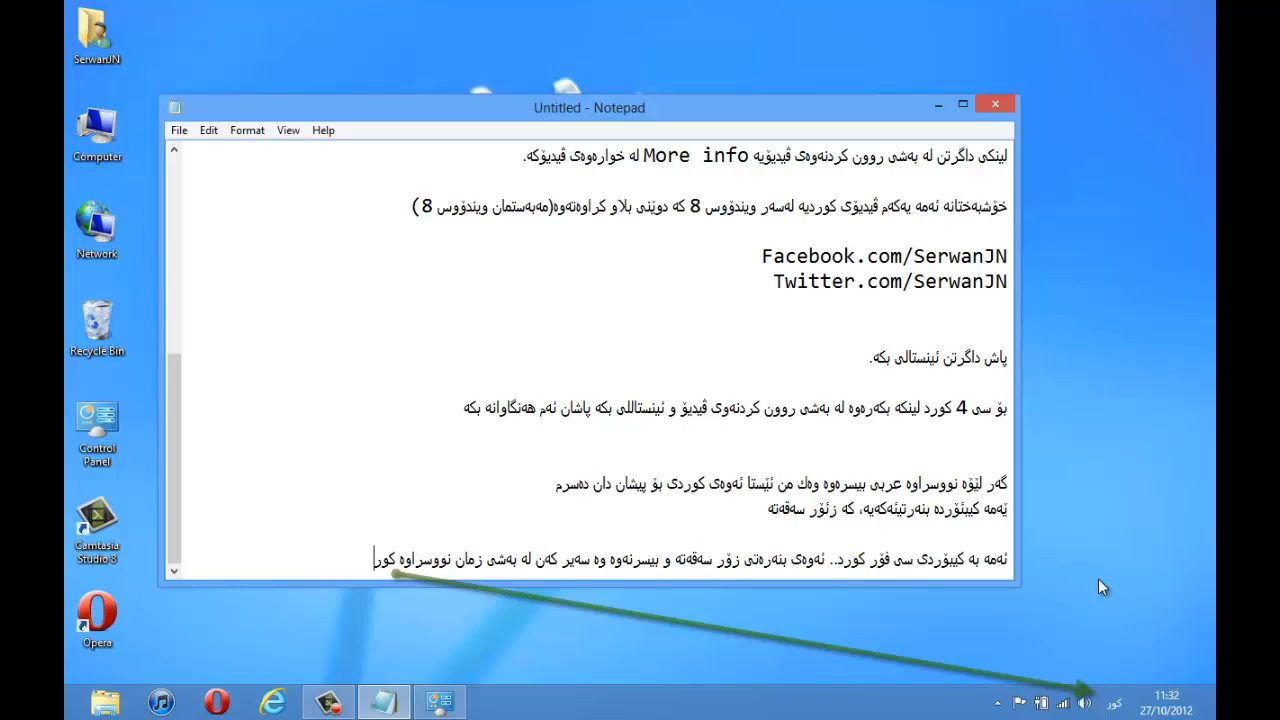
Add 'کورد ئ' and the closing line 'سوپاس بۆ سەیر کردنتان' at the end of the notes
left_click(1126, 708)
type("ئەمەش هی کۆ")
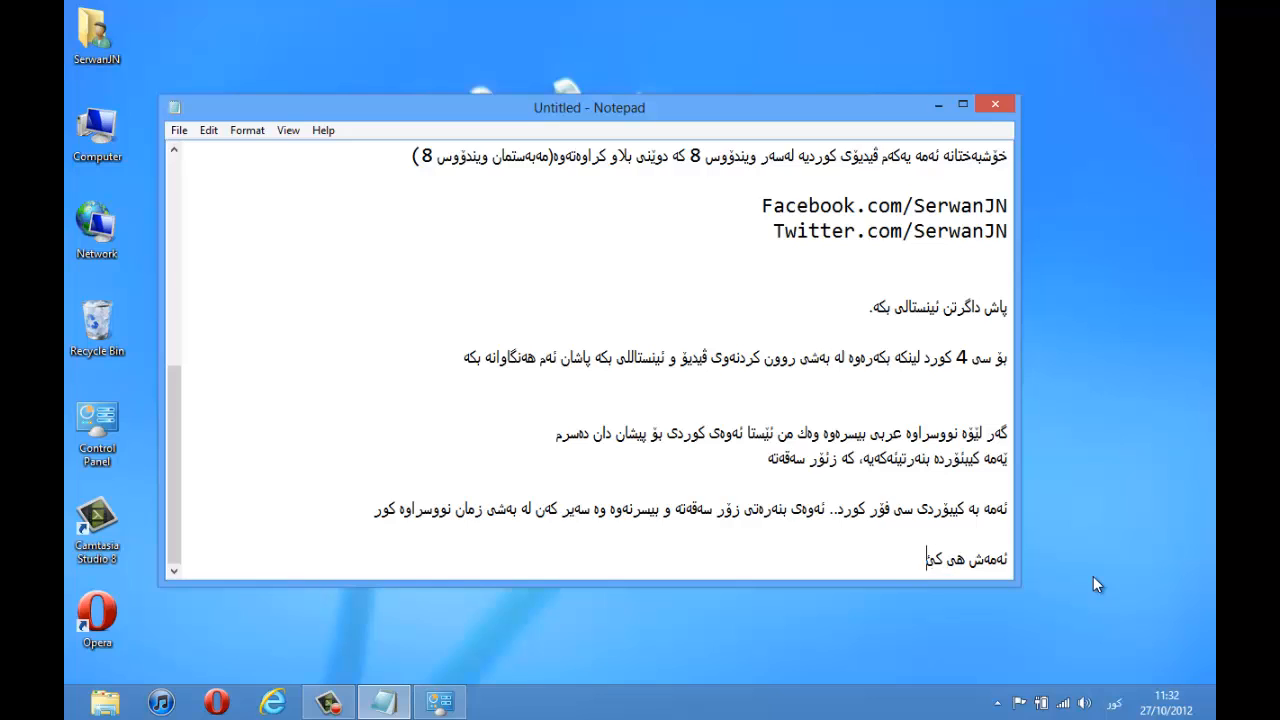
type("کورد ئایتی")
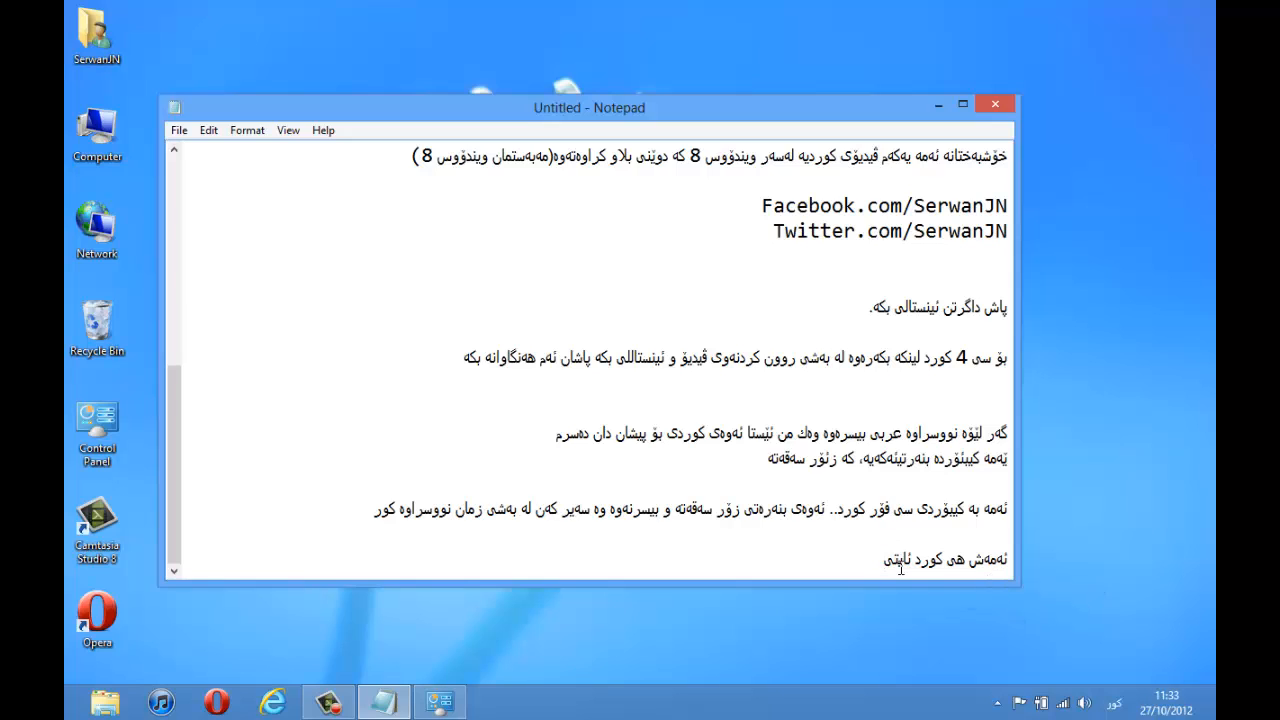
type("سوپاس بۆ سەیر کردنتان")
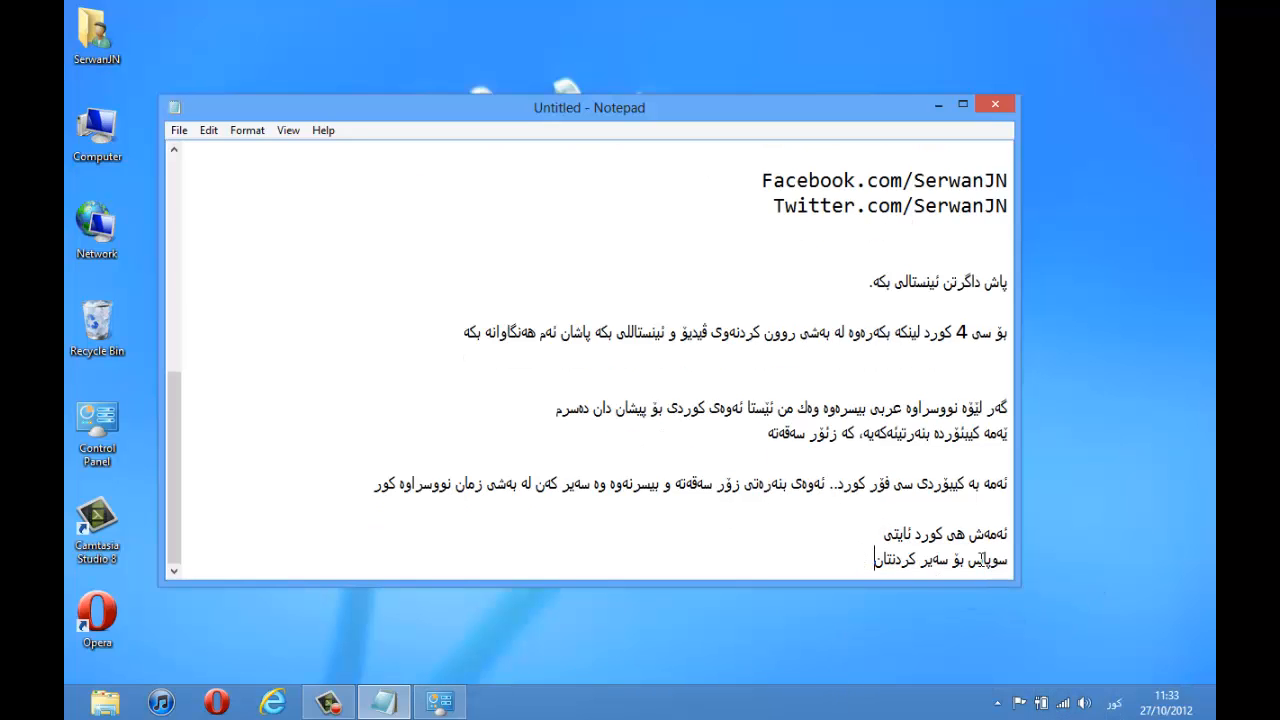